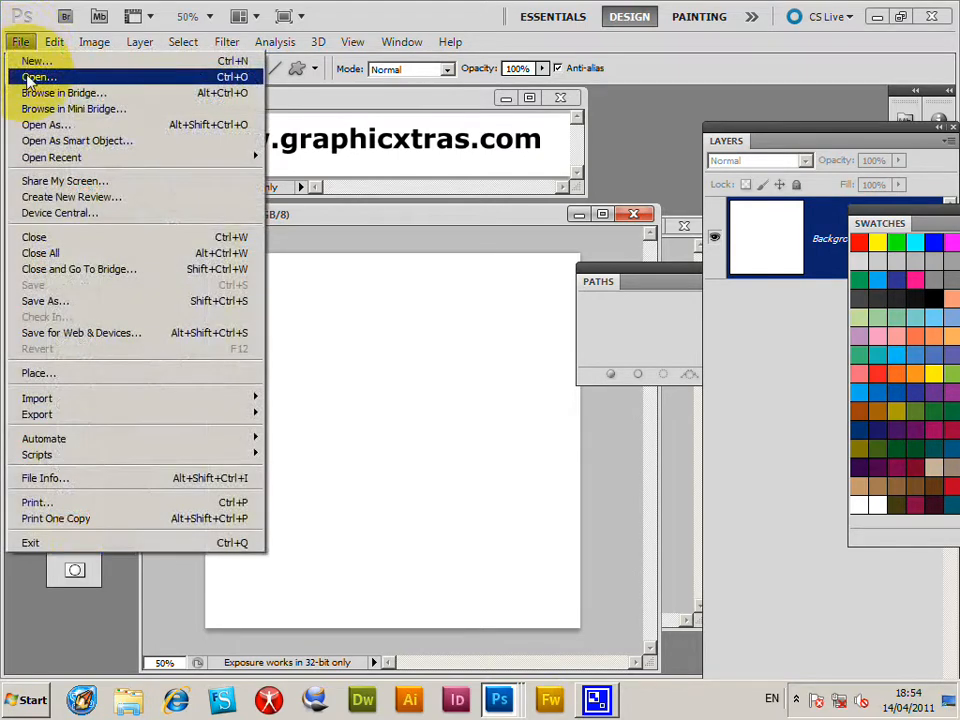
Step: Browse the Open dialog to the Graphic Artworks folder and select GX33_X2_097.pdf
{"action": "left_click", "coordinate": [40, 76]}
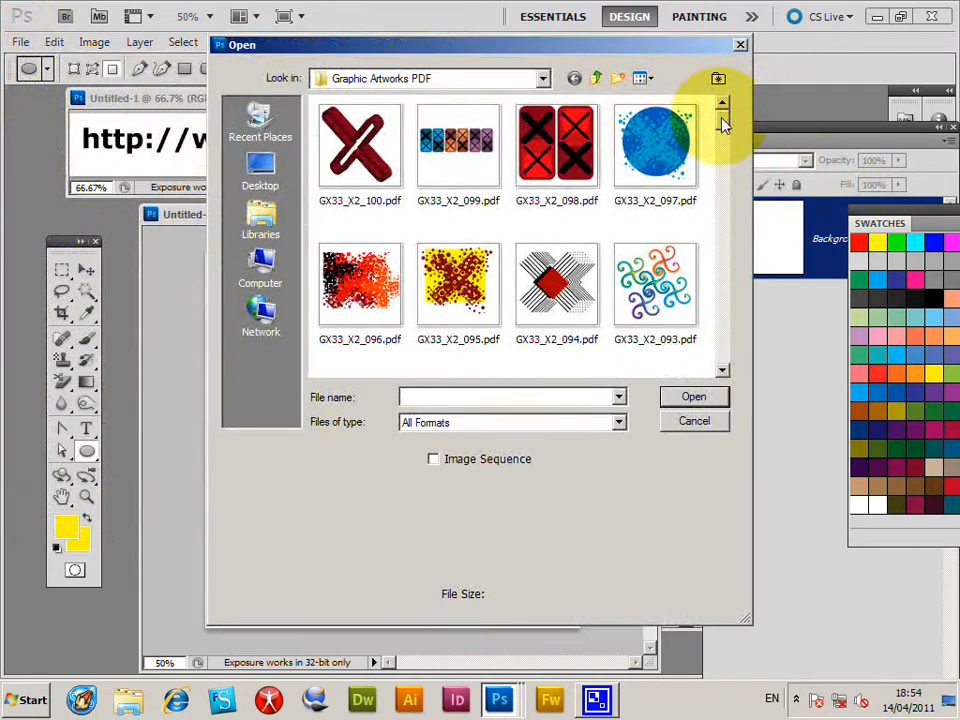
{"action": "left_click", "coordinate": [654, 144]}
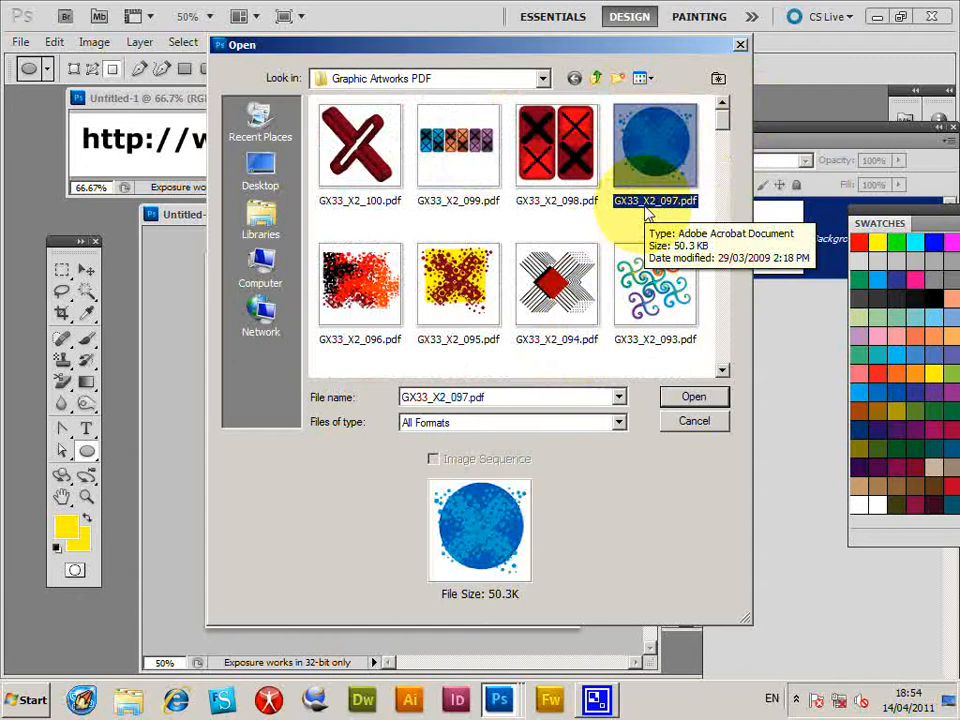
{"action": "mouse_move", "coordinate": [696, 180]}
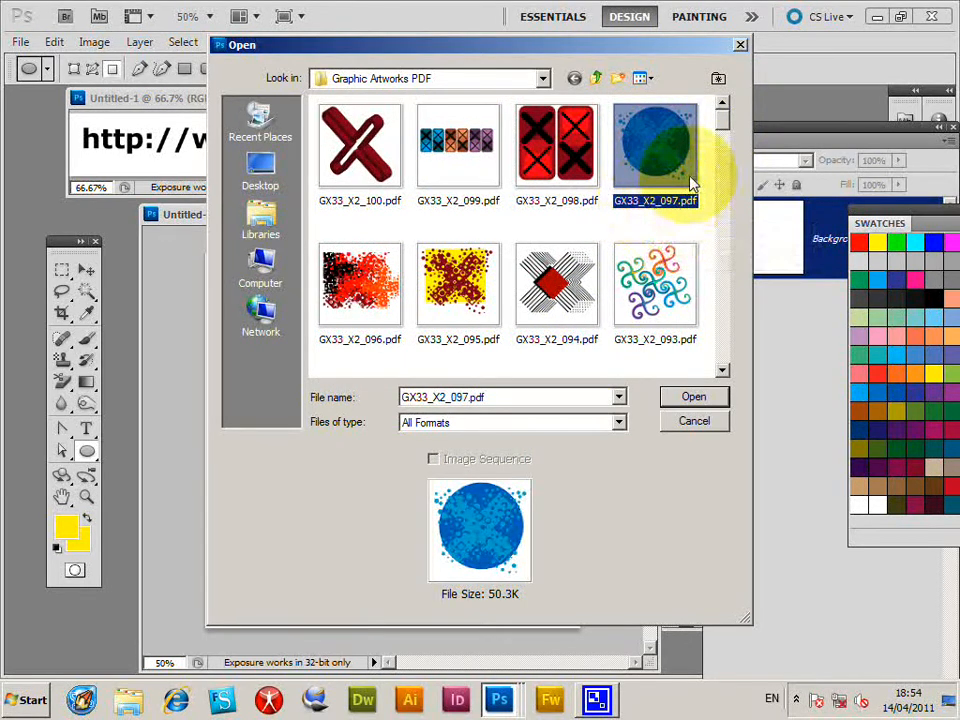
{"action": "mouse_move", "coordinate": [684, 164]}
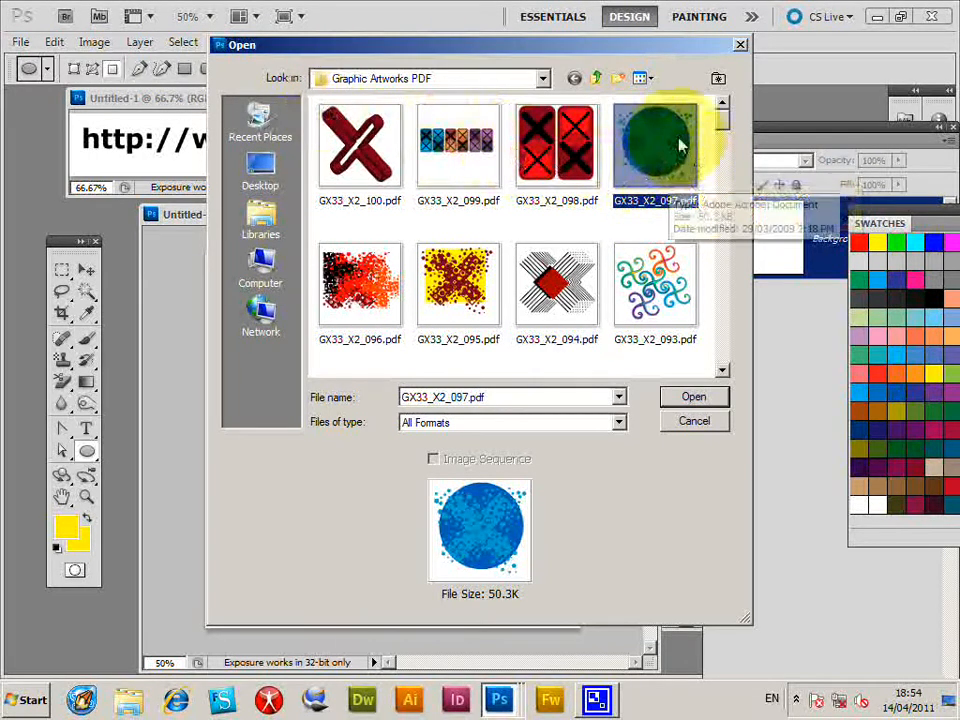
Step: Import GX33_X2_097.pdf as a new document with the default PDF import settings
{"action": "left_click", "coordinate": [692, 396]}
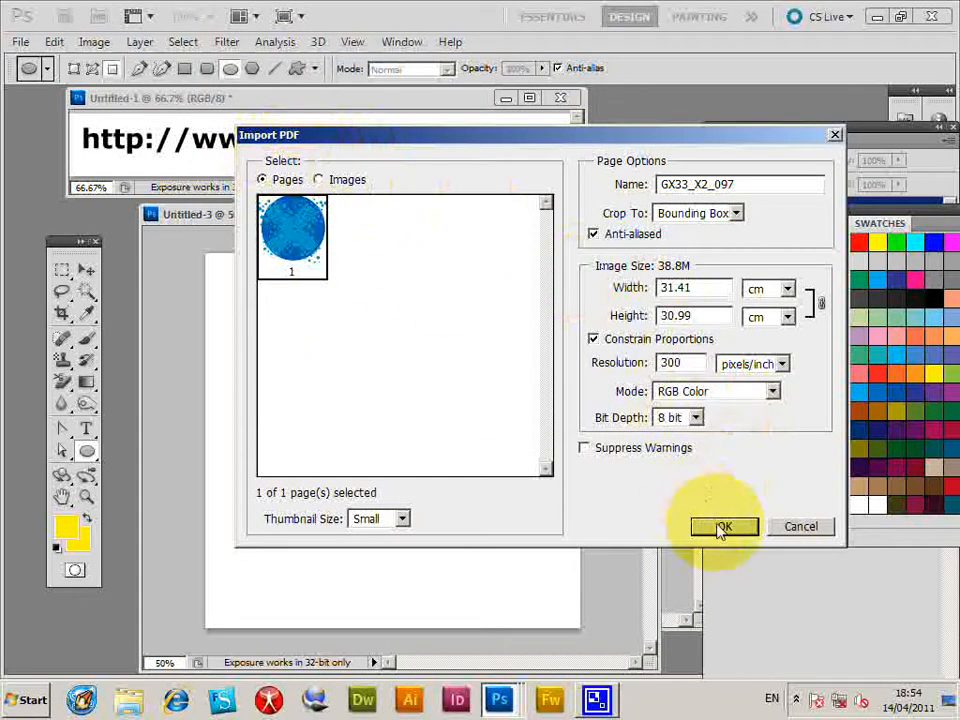
{"action": "left_click", "coordinate": [724, 526]}
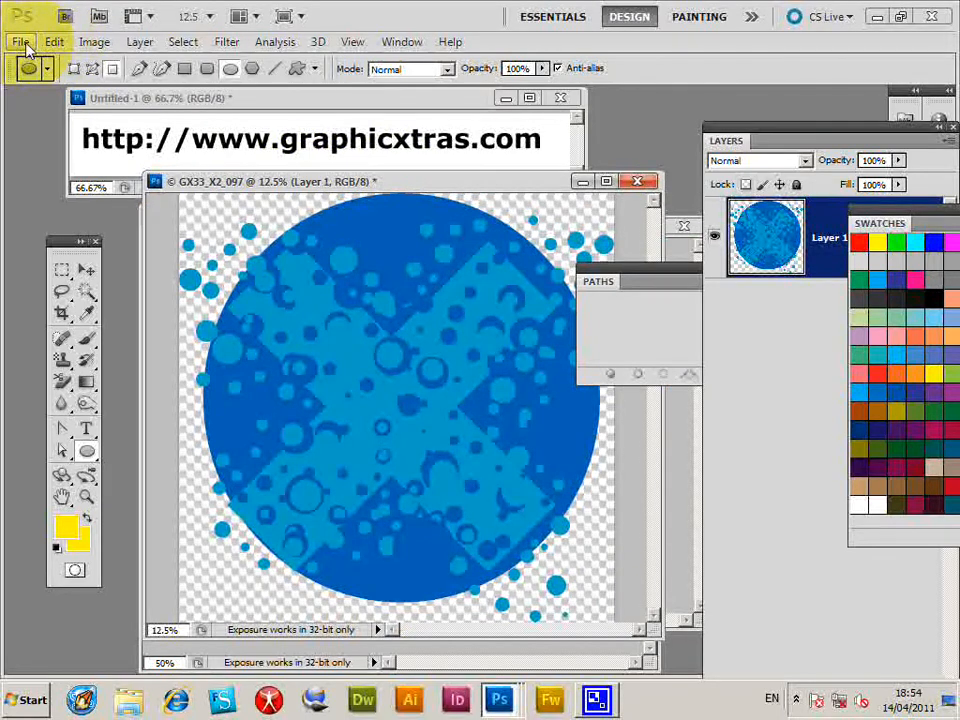
Step: Flatten the pattern onto white and resize it to 100 by 99 pixels
{"action": "left_click", "coordinate": [140, 42]}
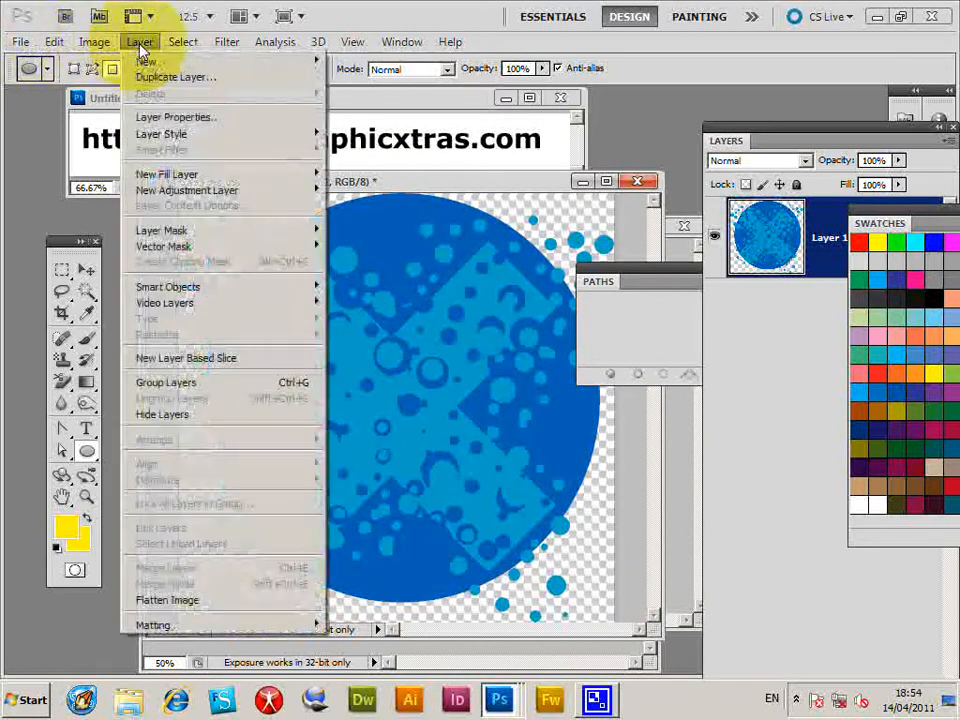
{"action": "left_click", "coordinate": [168, 600]}
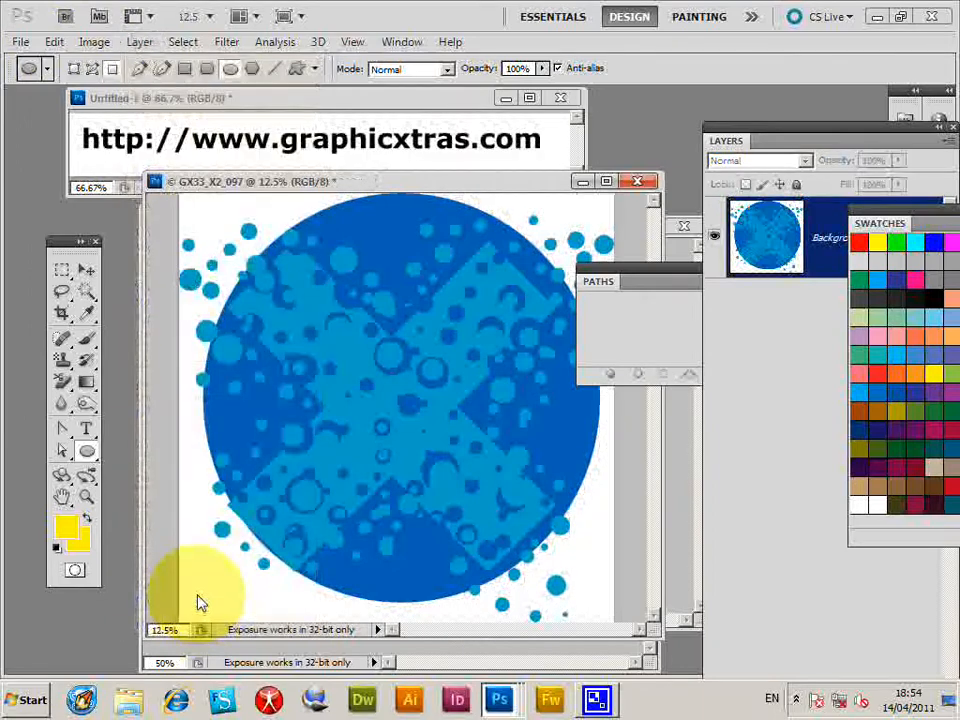
{"action": "left_click", "coordinate": [94, 40]}
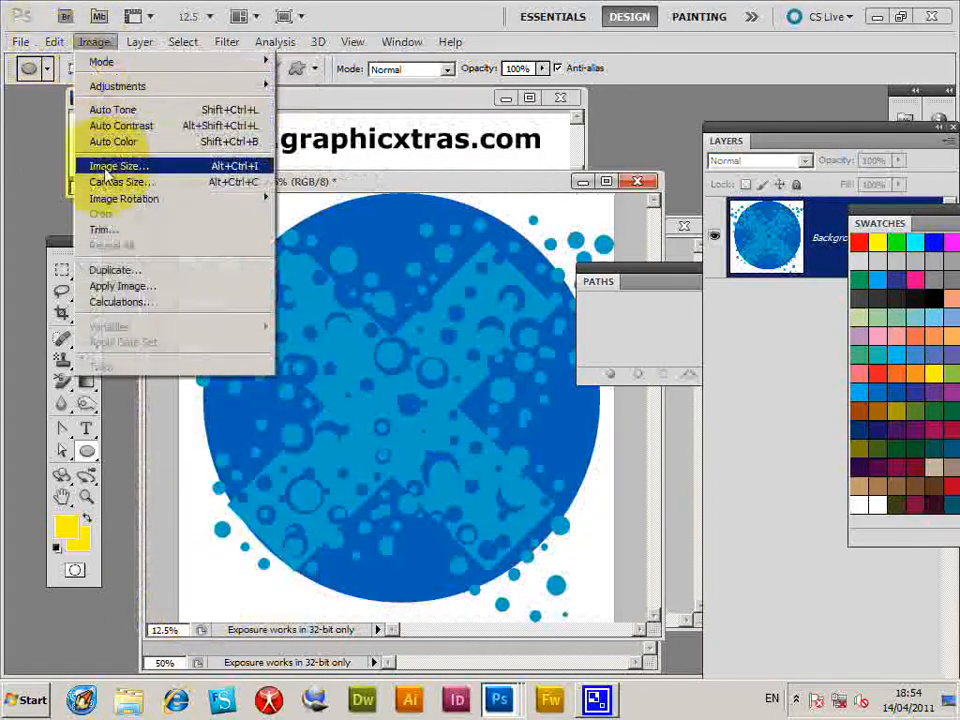
{"action": "left_click", "coordinate": [116, 164]}
{"action": "type", "text": "100"}
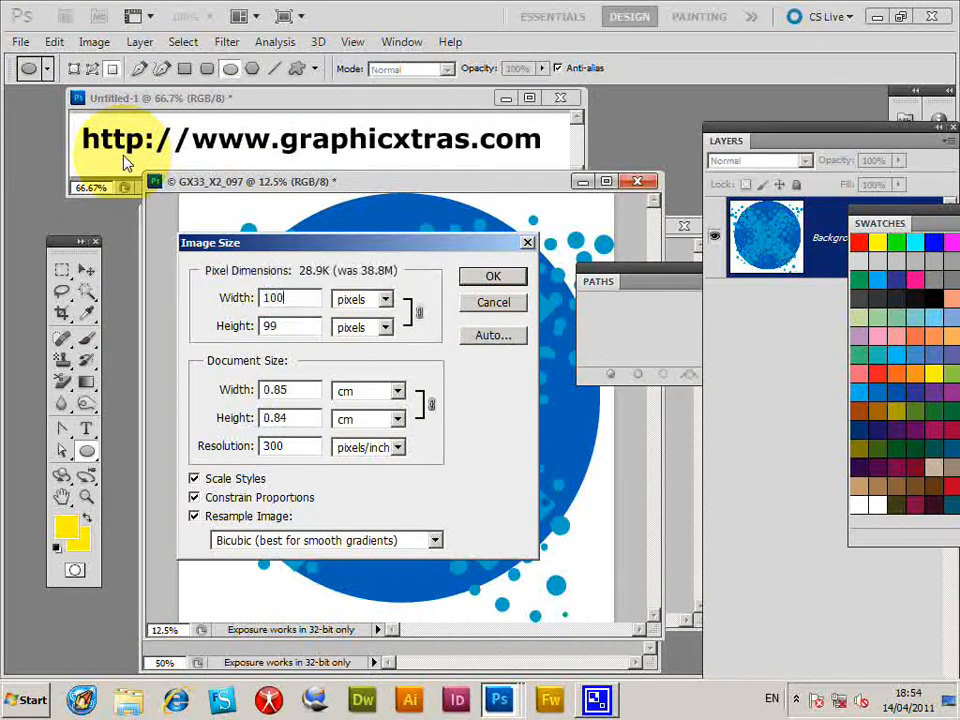
{"action": "left_click", "coordinate": [492, 276]}
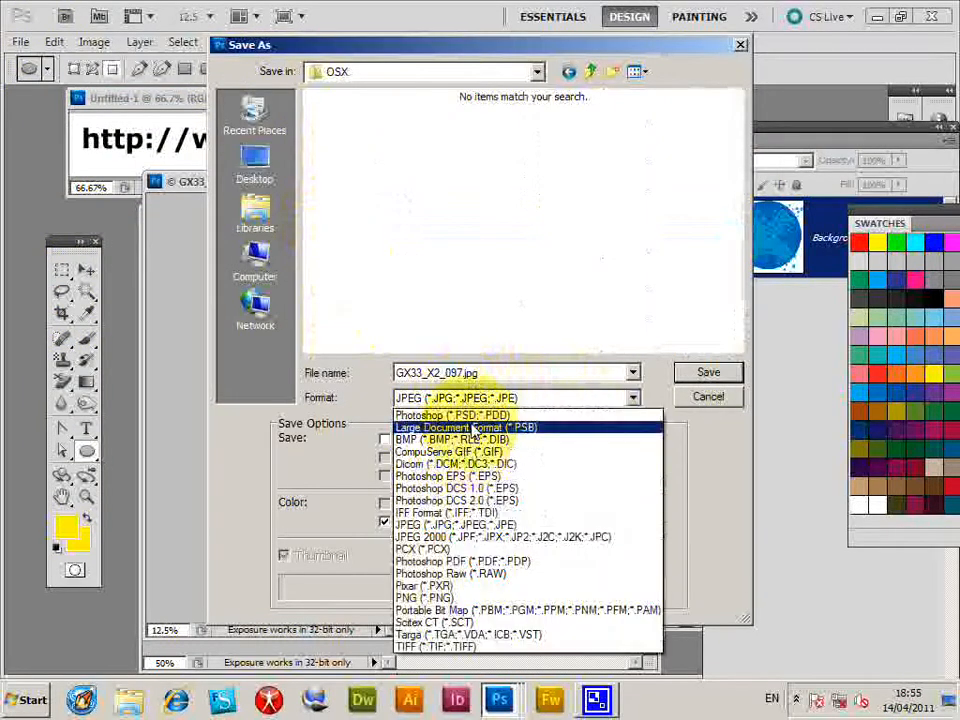
Step: Save the pattern in Photoshop format as GX33_X2_097.psd
{"action": "left_click", "coordinate": [452, 414]}
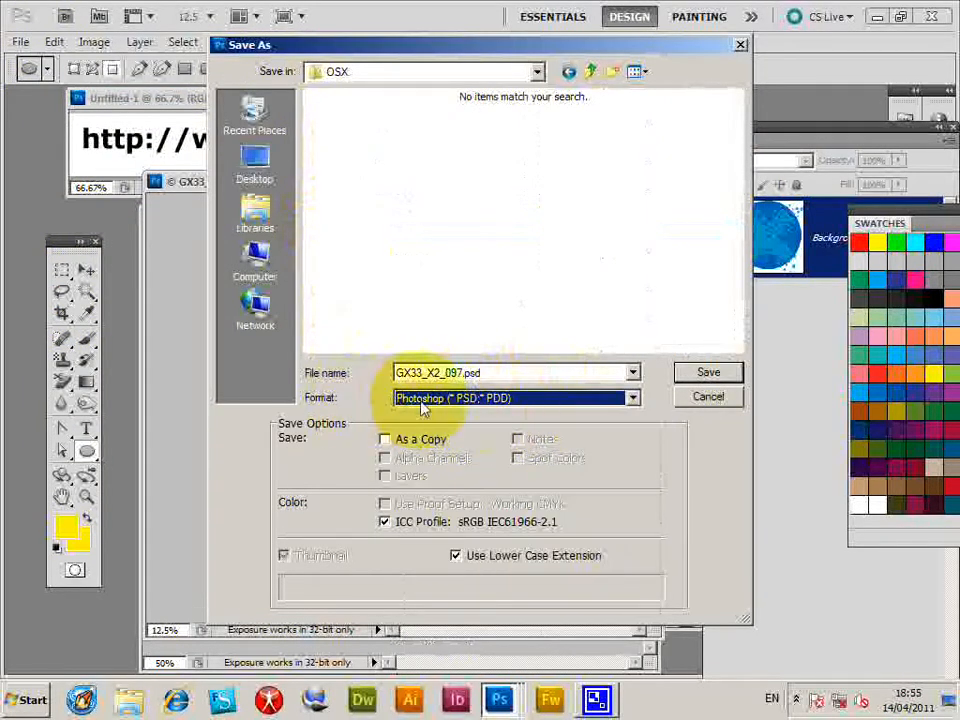
{"action": "mouse_move", "coordinate": [524, 408]}
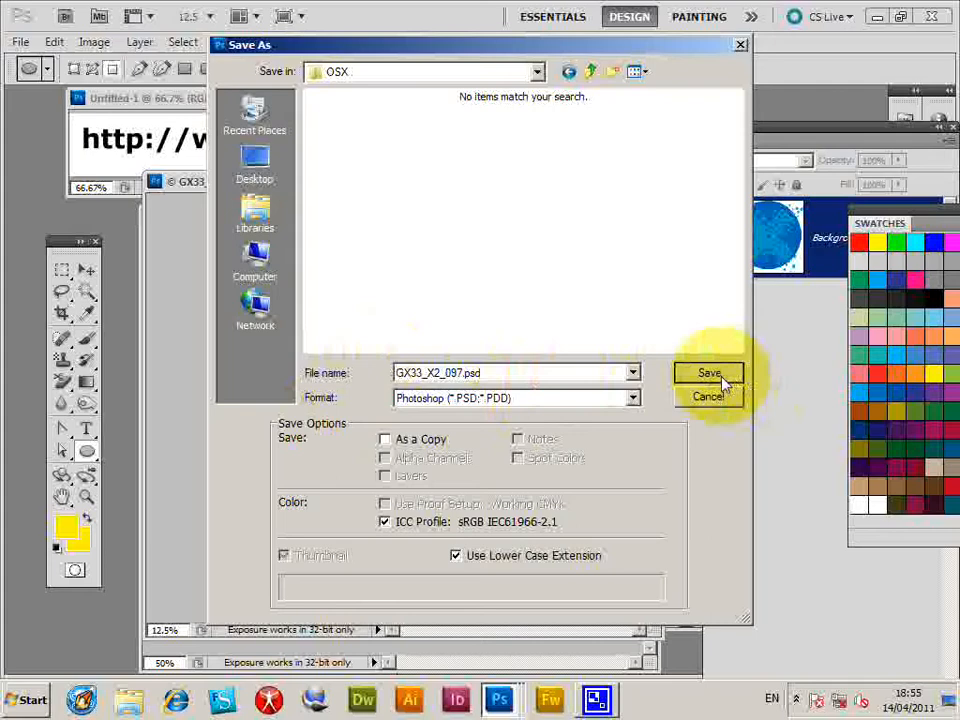
{"action": "left_click", "coordinate": [708, 372]}
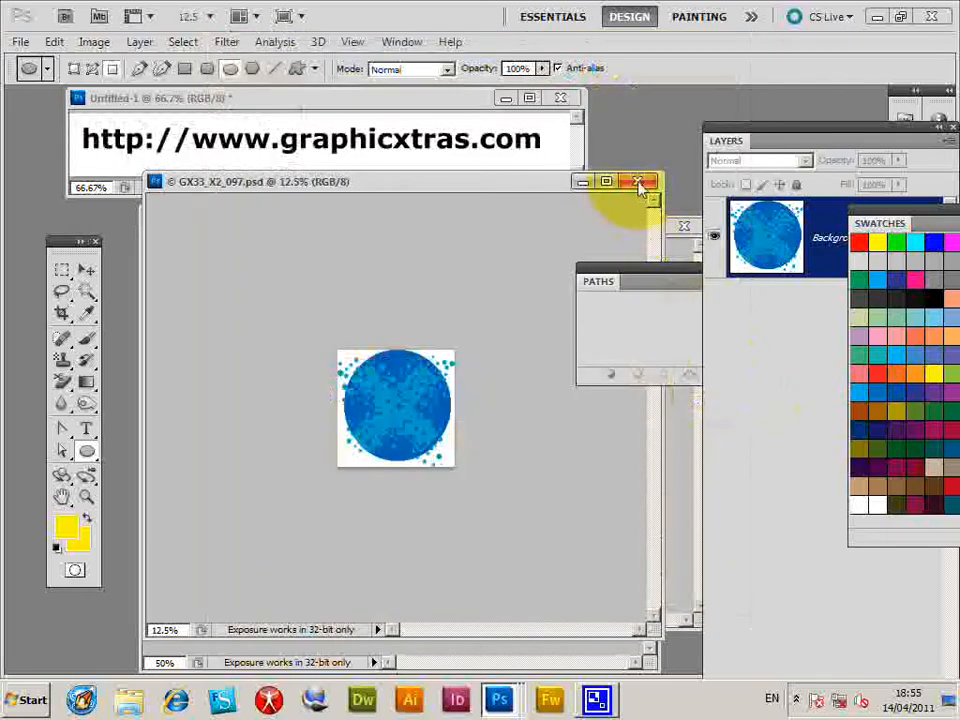
Step: Close the pattern document and start Filter > Distort > Displace on the yellow-circle image
{"action": "left_click", "coordinate": [636, 180]}
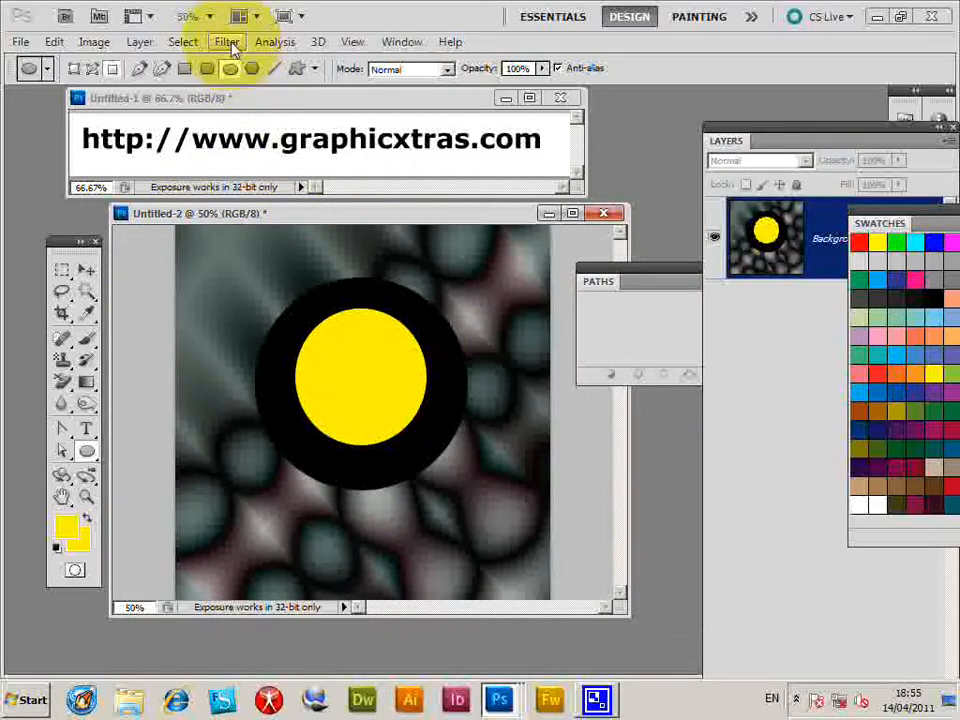
{"action": "left_click", "coordinate": [226, 40]}
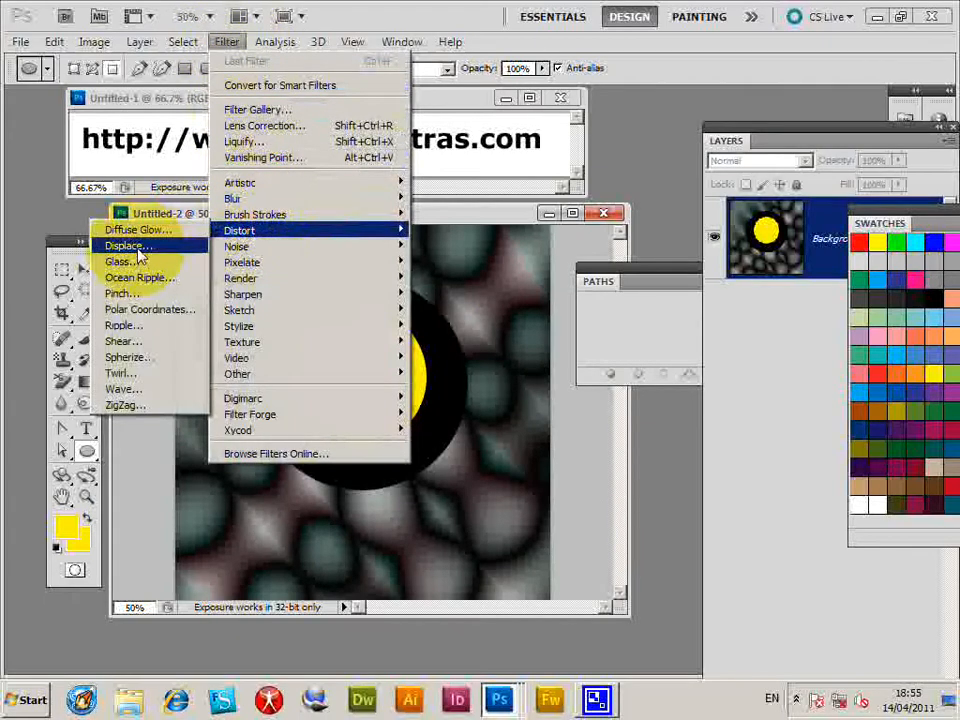
{"action": "mouse_move", "coordinate": [122, 260]}
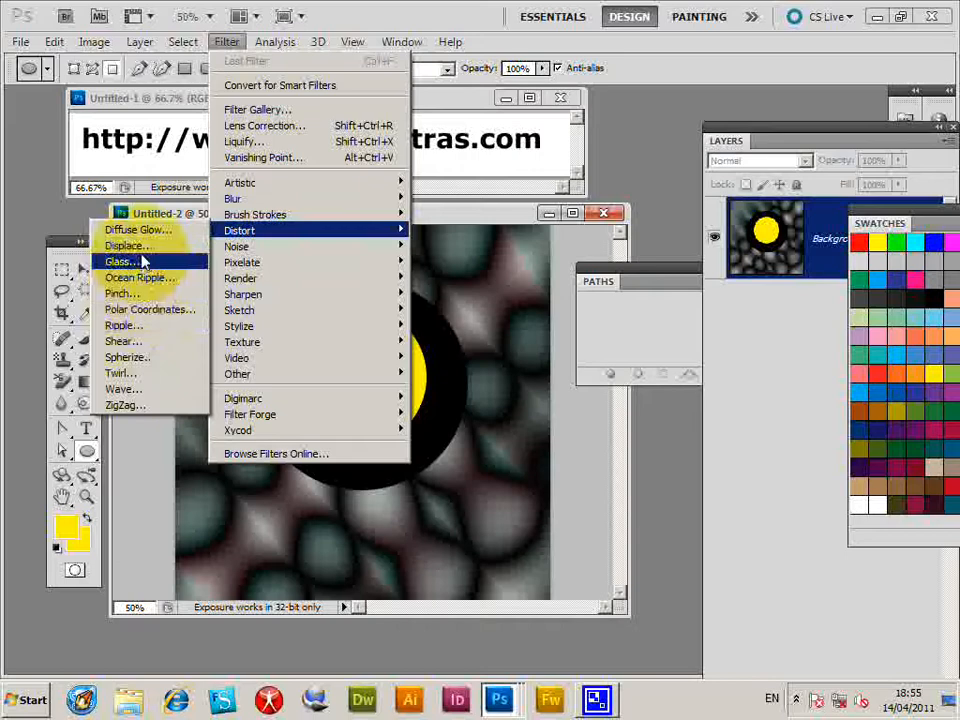
{"action": "mouse_move", "coordinate": [128, 246]}
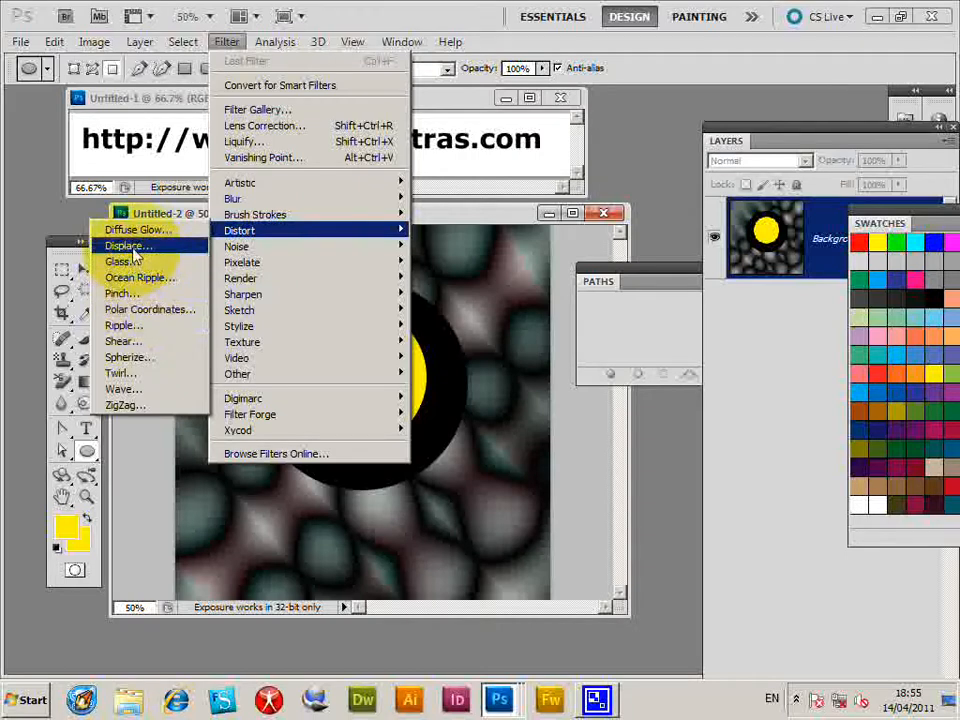
{"action": "left_click", "coordinate": [128, 246]}
{"action": "type", "text": "5"}
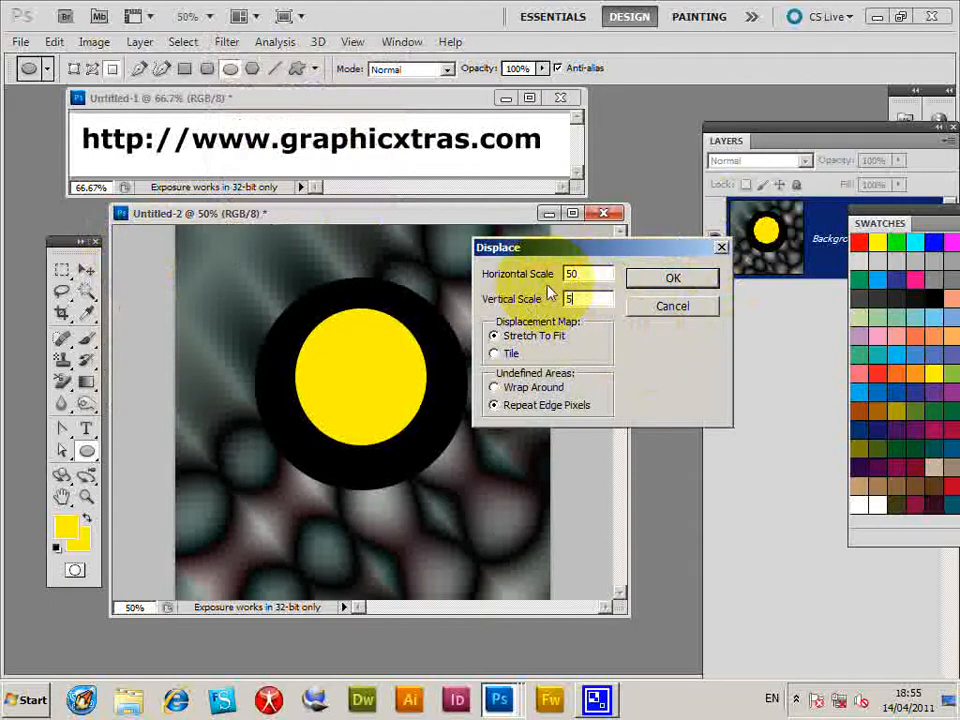
Step: Accept the scale 50 settings and use GX33_X2_097.psd from the GSX folder as the displacement map
{"action": "left_click", "coordinate": [672, 276]}
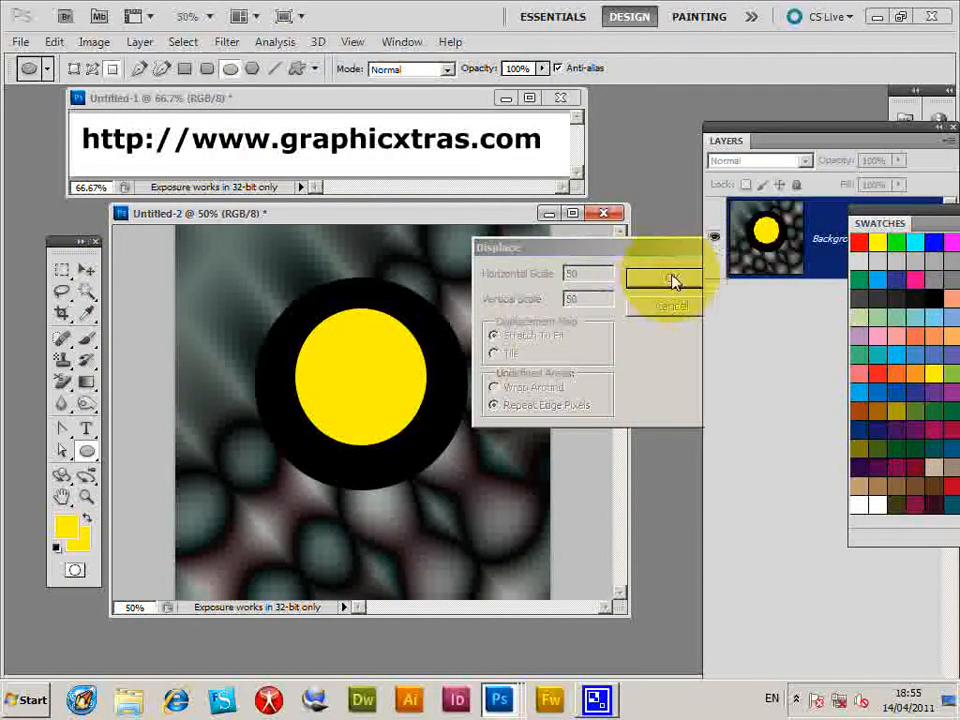
{"action": "left_click", "coordinate": [672, 278]}
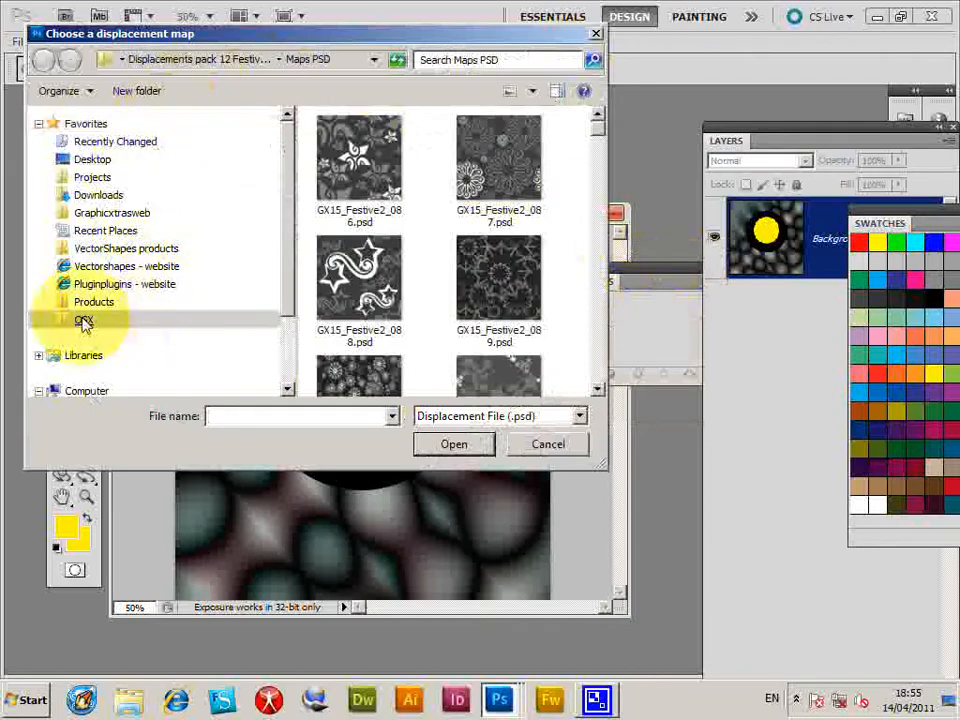
{"action": "left_click", "coordinate": [84, 318]}
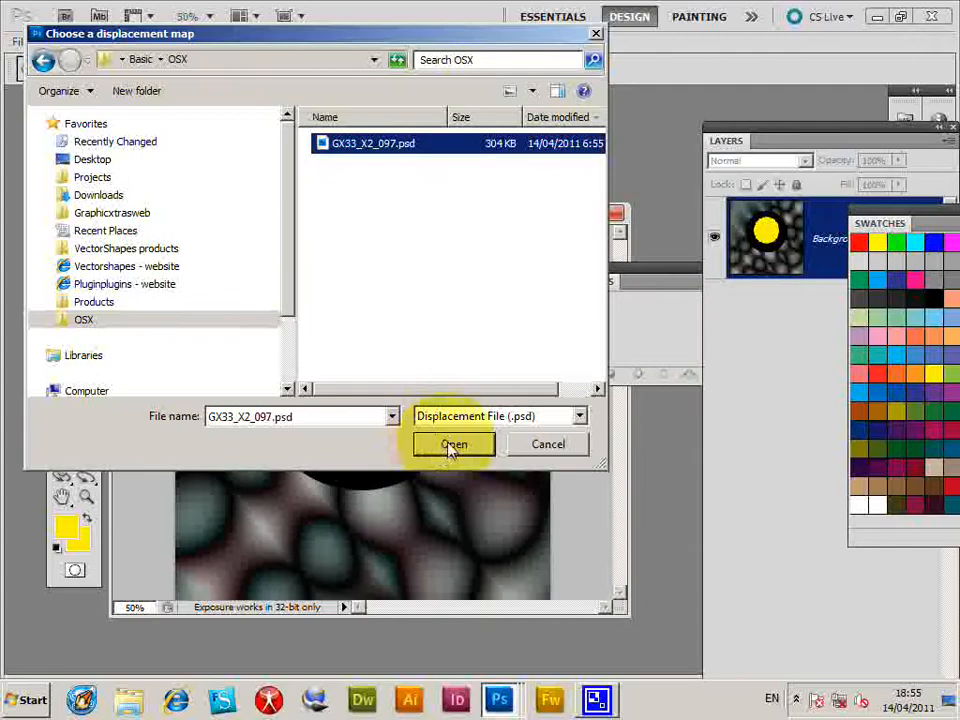
{"action": "left_click", "coordinate": [452, 444]}
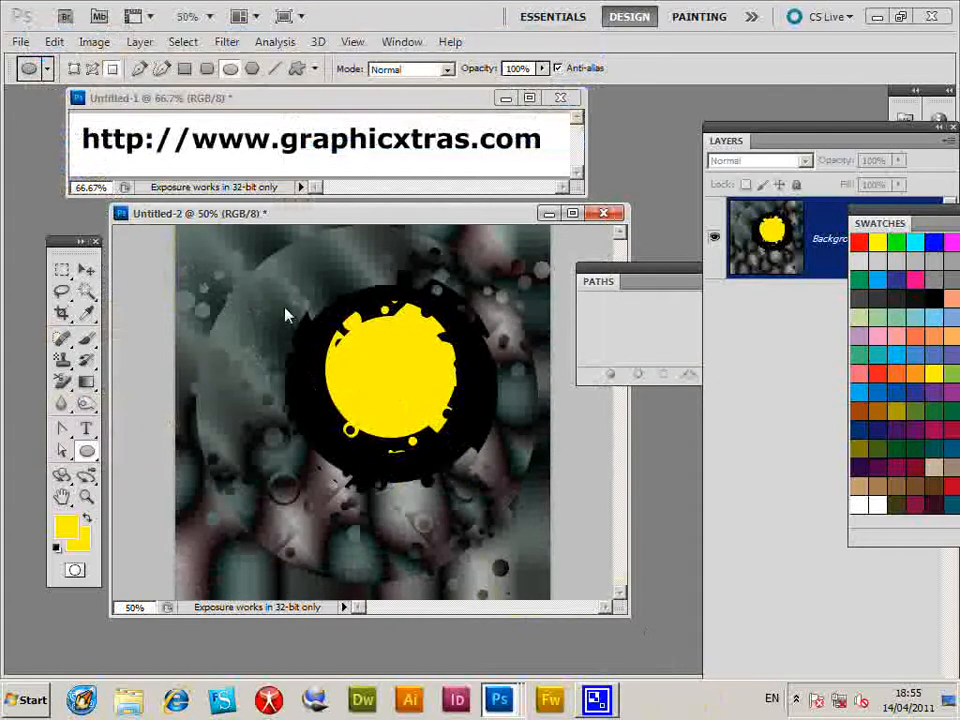
{"action": "left_click", "coordinate": [52, 40]}
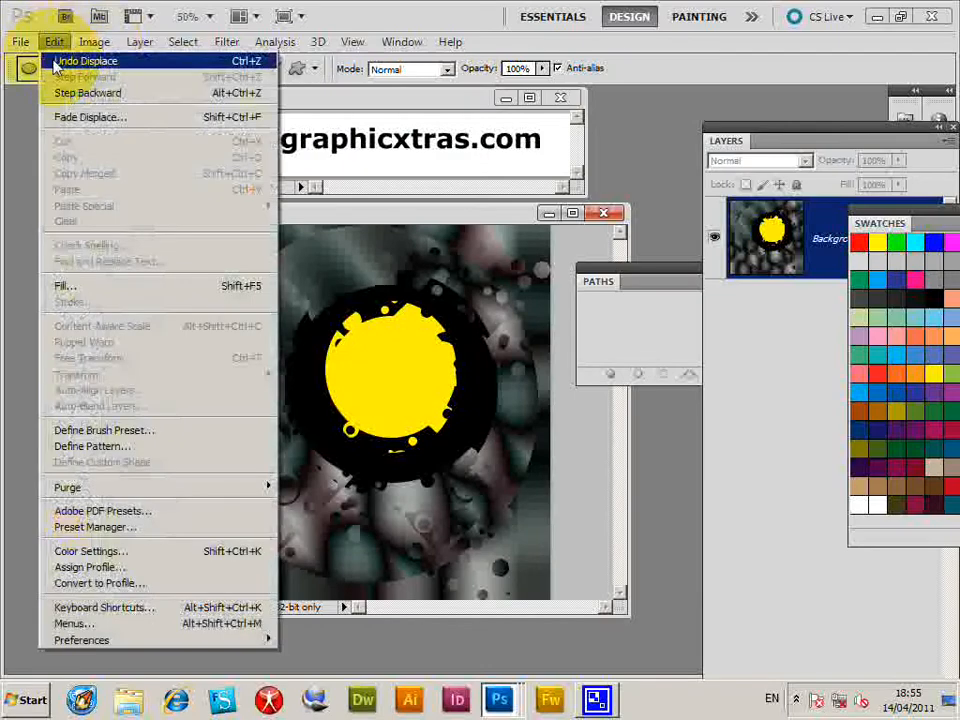
Step: Undo Displace so the yellow circle's black ring is smooth again
{"action": "left_click", "coordinate": [226, 40]}
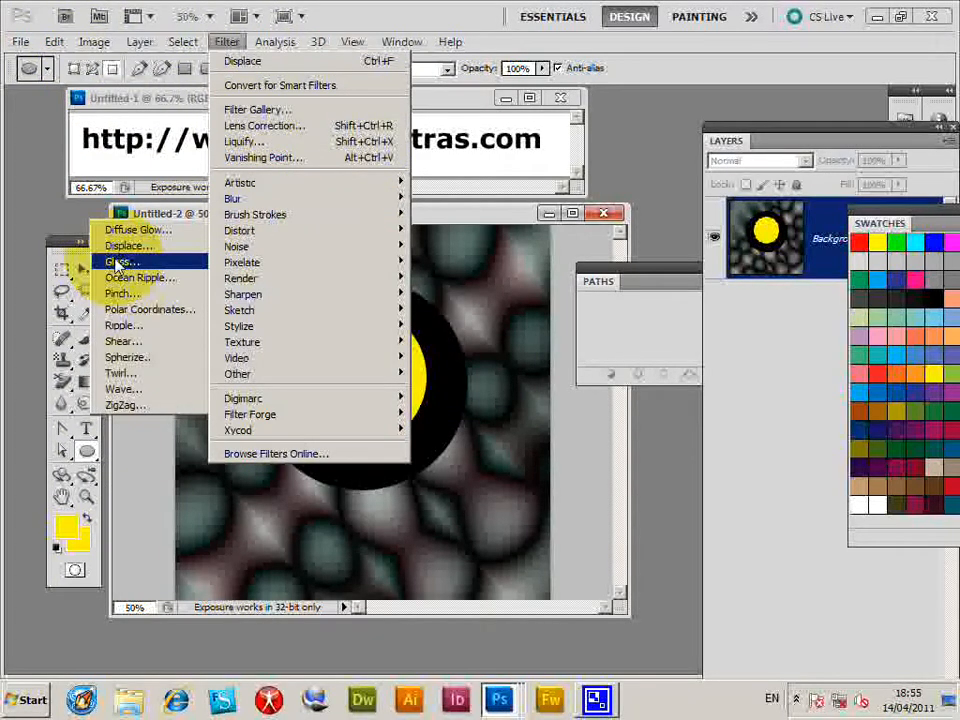
Step: Start the Glass filter and load GX33_X2_097.psd as its texture
{"action": "left_click", "coordinate": [120, 262]}
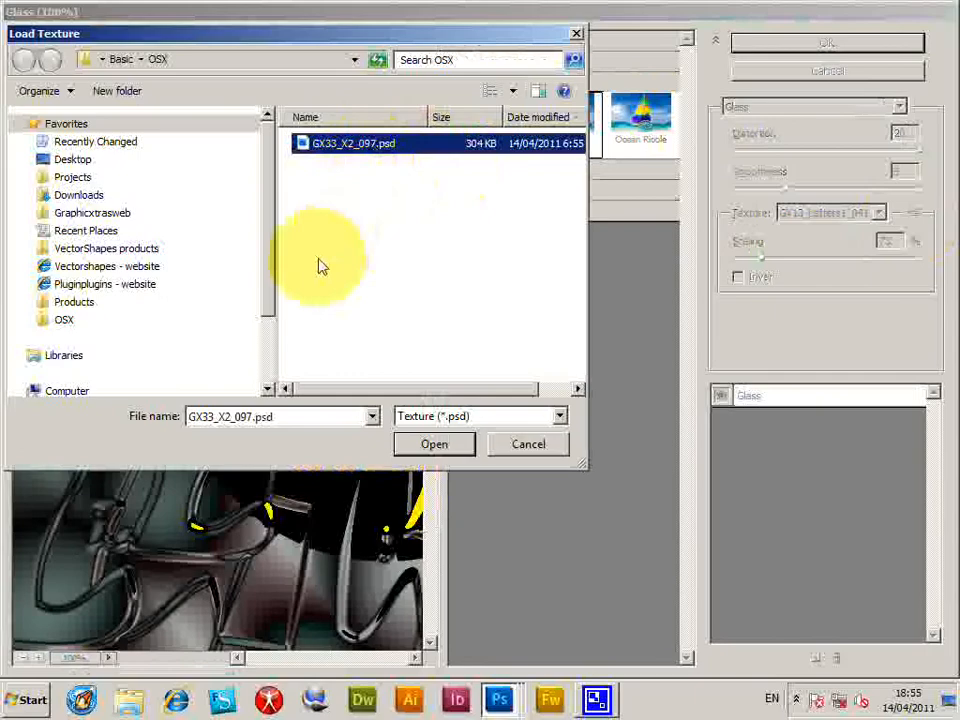
{"action": "mouse_move", "coordinate": [368, 162]}
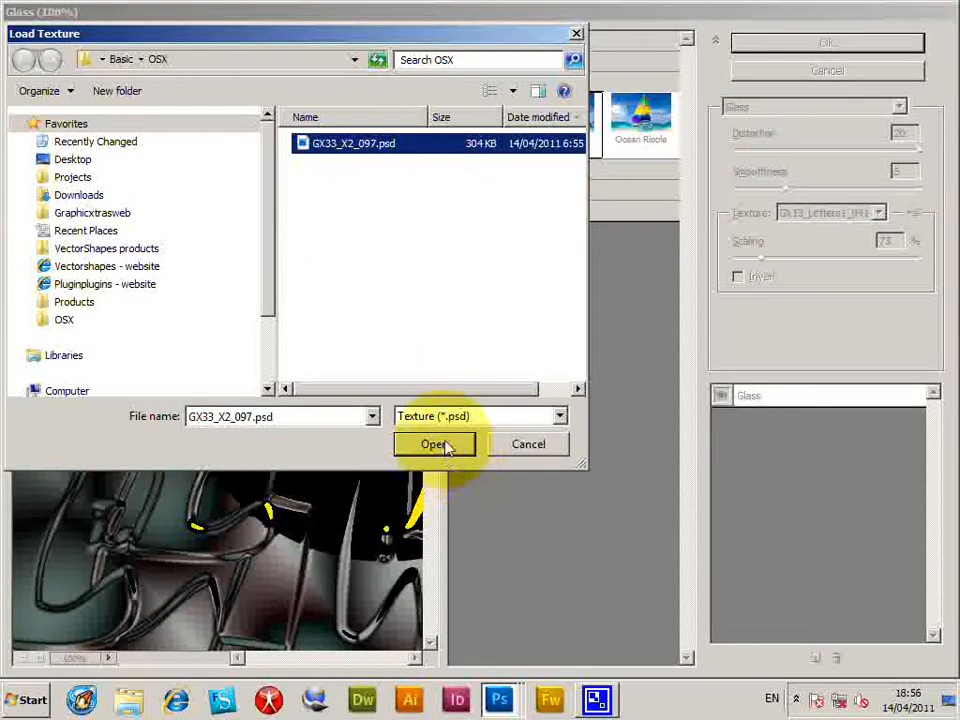
{"action": "left_click", "coordinate": [434, 444]}
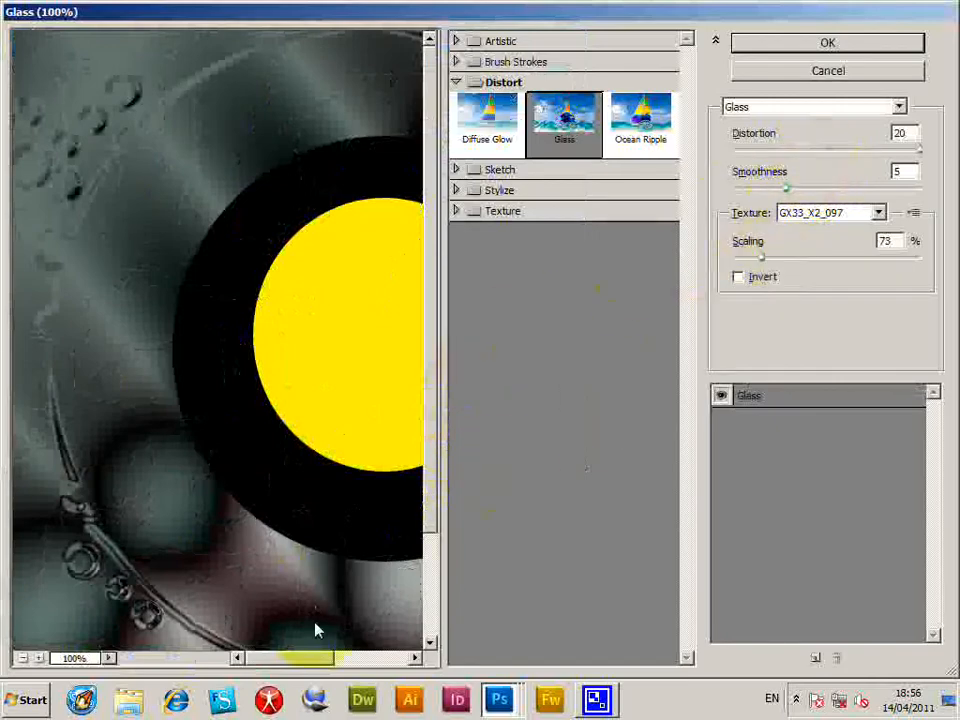
Step: Preview at 50%, set distortion 19, smoothness 11 and scaling, and apply the Glass effect
{"action": "left_click", "coordinate": [22, 658]}
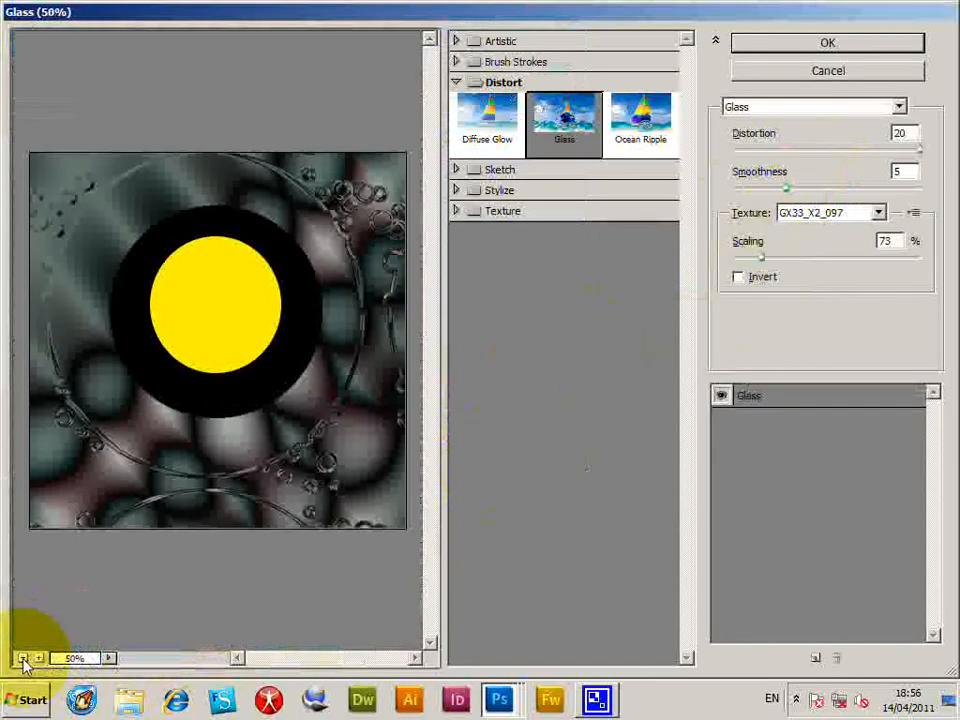
{"action": "triple_click", "coordinate": [884, 240]}
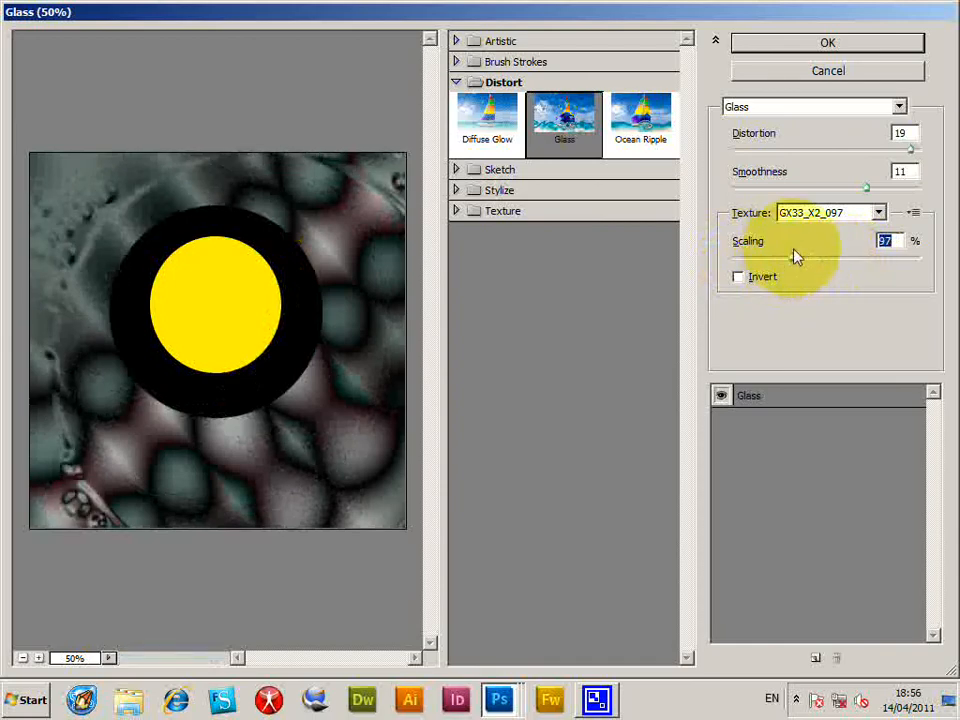
{"action": "left_click", "coordinate": [828, 42]}
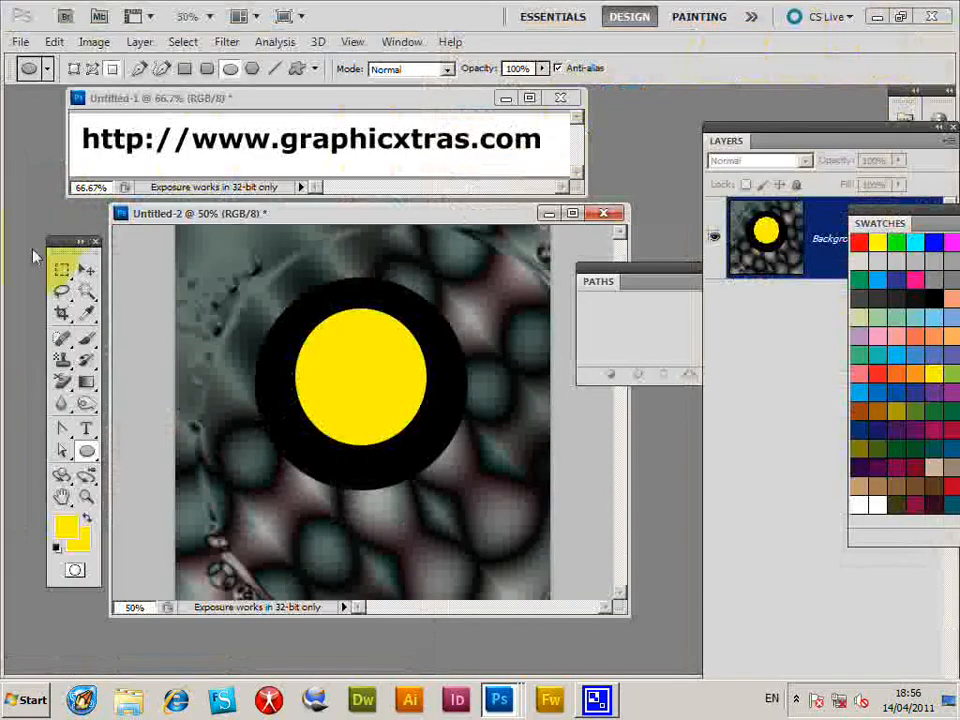